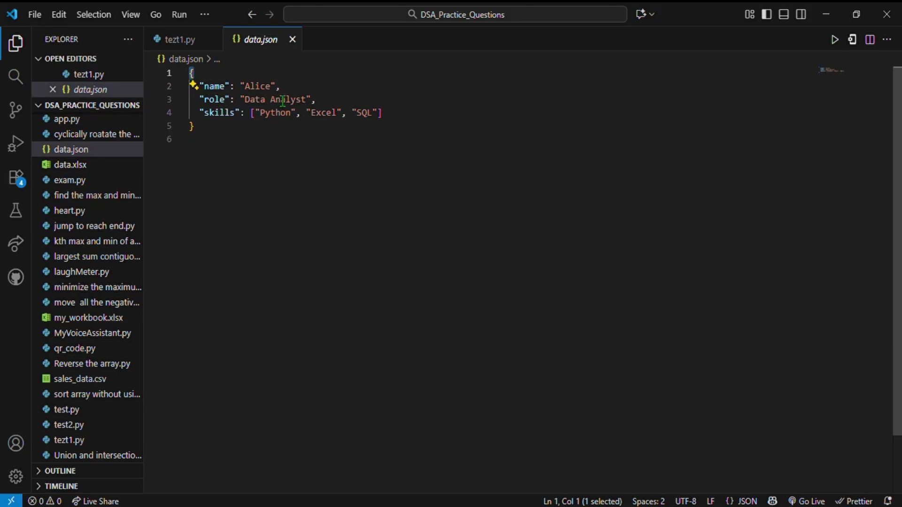
# Highlight the skills list in data.json, deselect it, and close the data.json tab.
pyautogui.moveTo(204, 99); pyautogui.dragTo(305, 99)
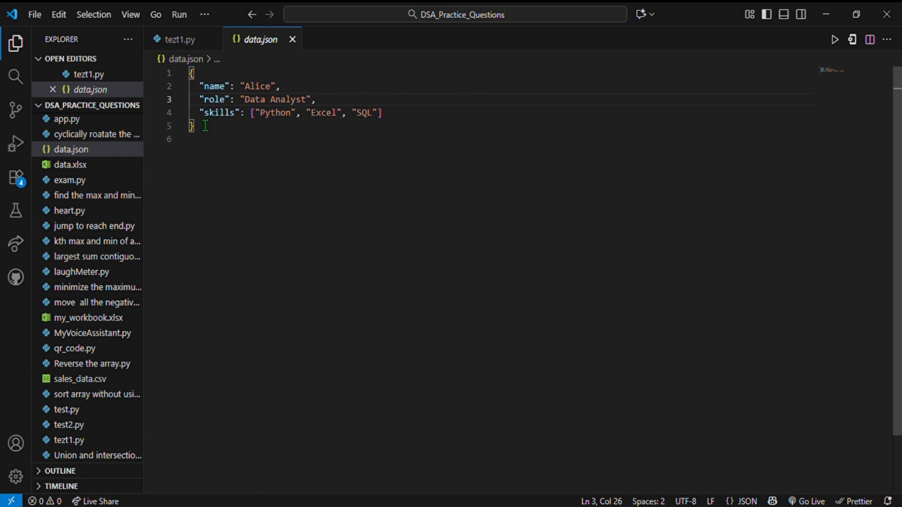
pyautogui.moveTo(260, 112); pyautogui.dragTo(380, 113)
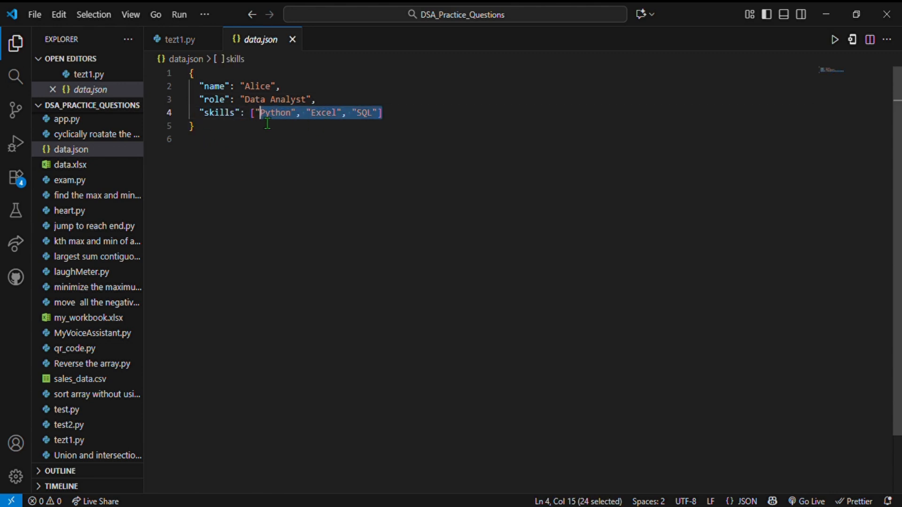
pyautogui.click(383, 113)
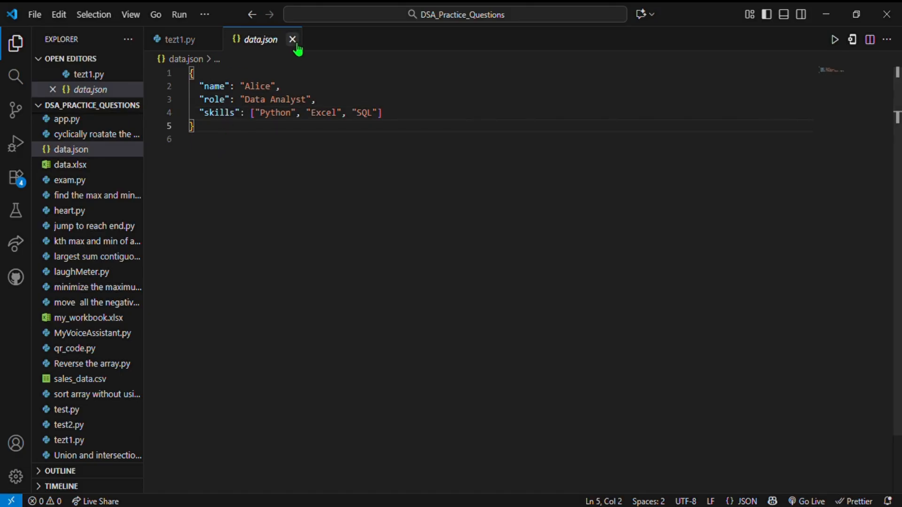
pyautogui.click(291, 39)
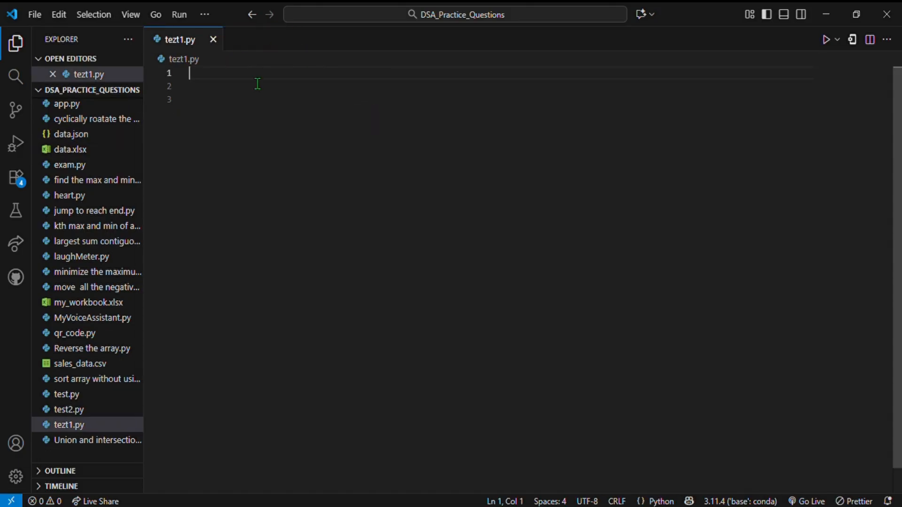
pyautogui.write('IMPORT')
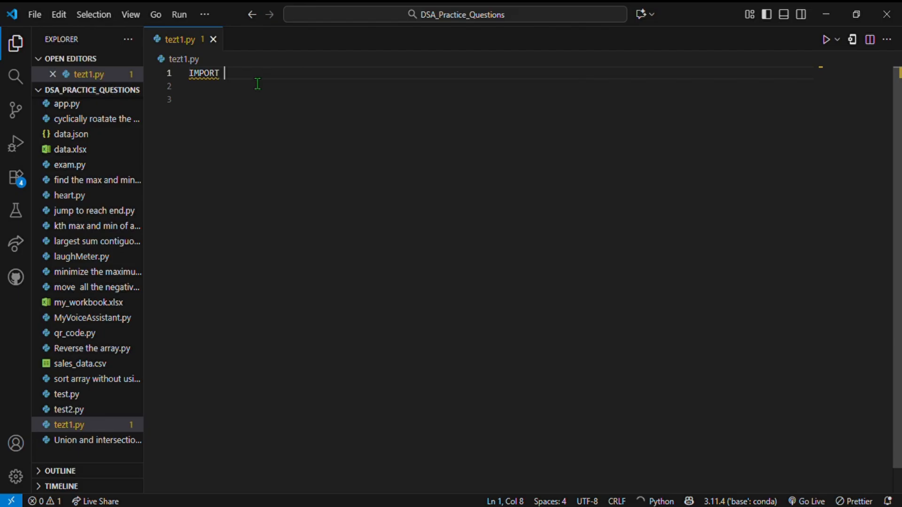
pyautogui.write('impor')
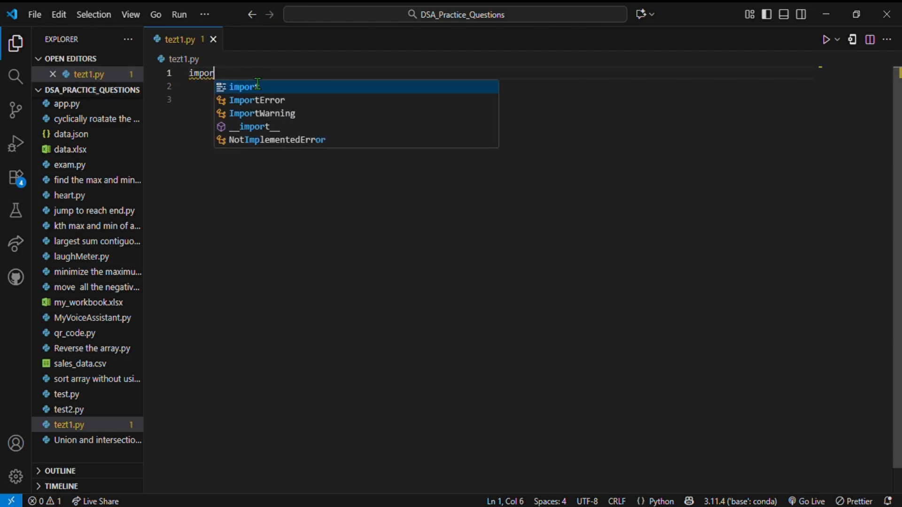
pyautogui.write('t json')
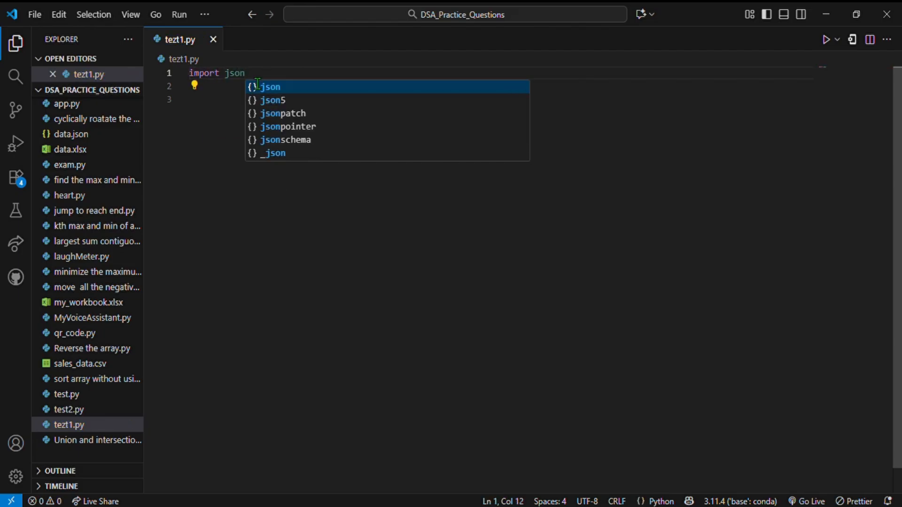
pyautogui.write('def load_json_file(file_path):')
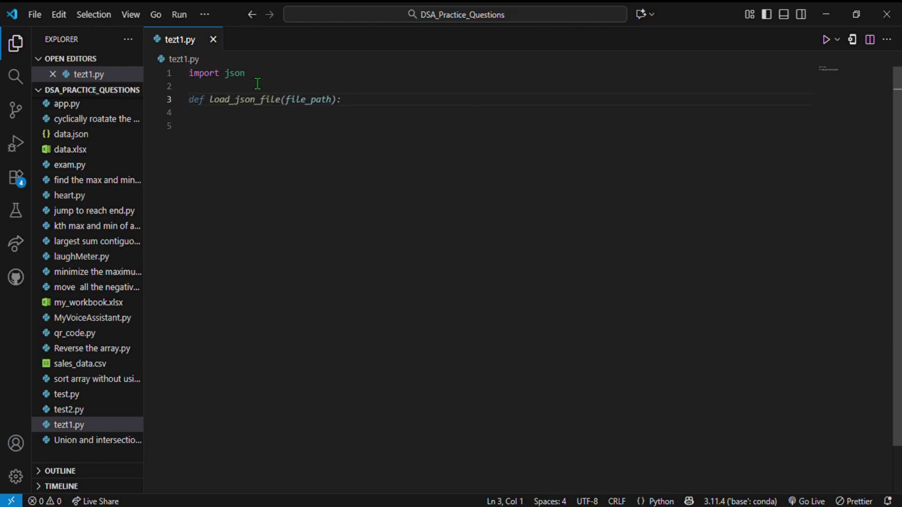
pyautogui.write("with open('data.json', 'r') as file:")
pyautogui.click(499, 112)
pyautogui.write('data = json.load(file)')
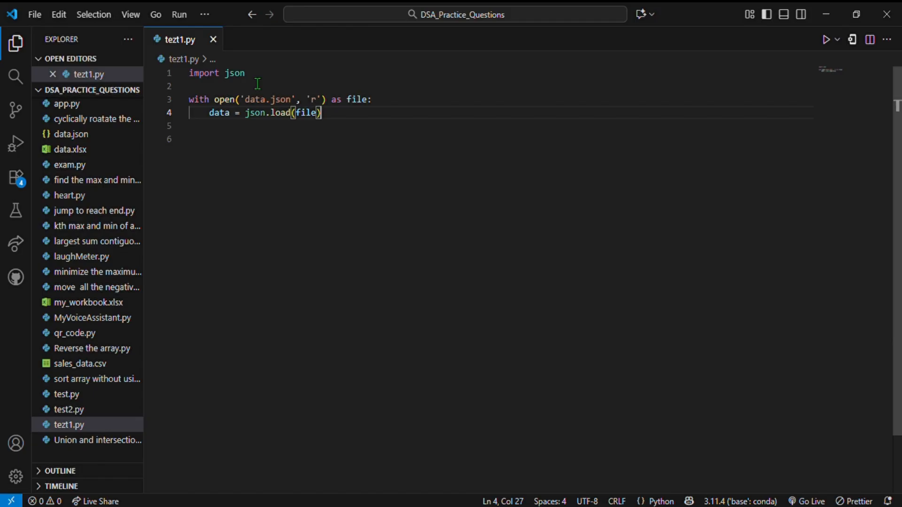
pyautogui.press('Enter')
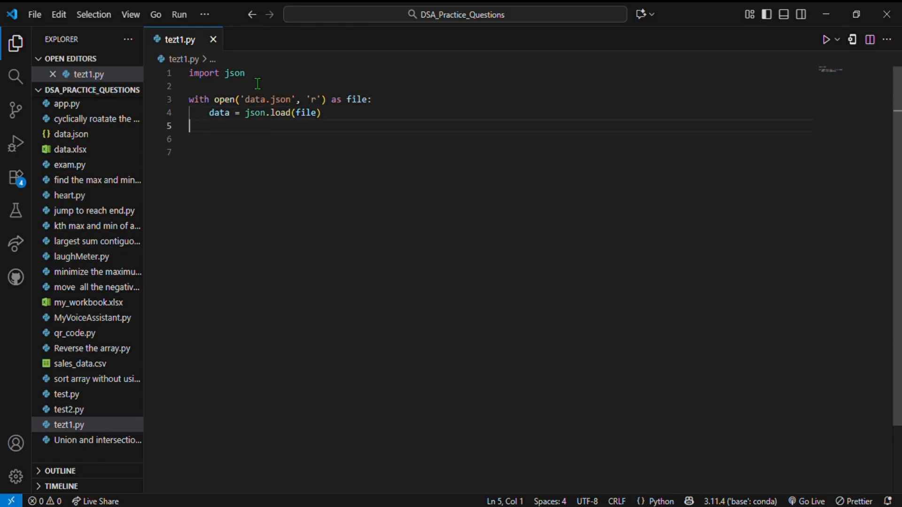
pyautogui.write('print(data)')
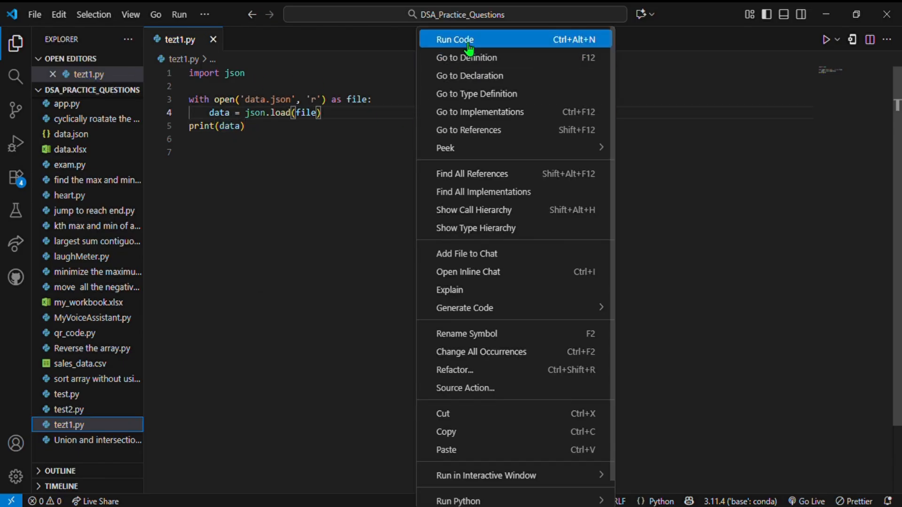
pyautogui.click(455, 39)
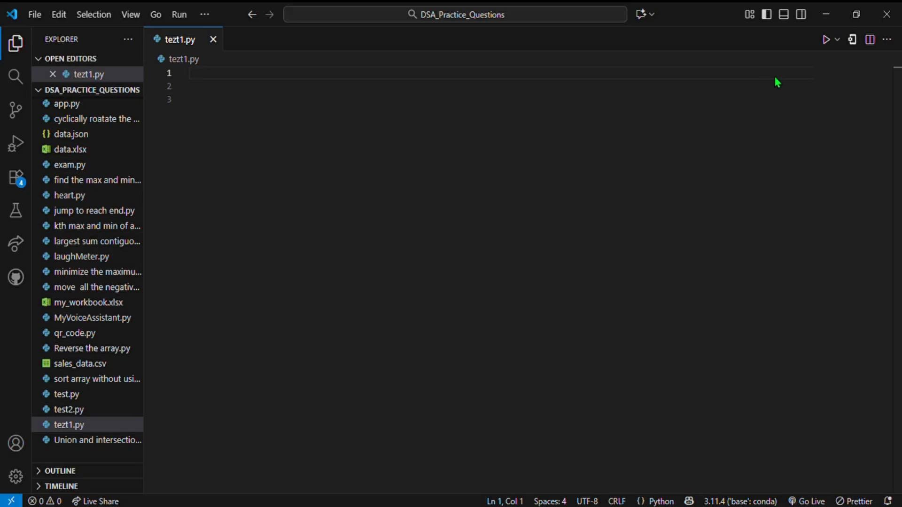
# Write tezt1.py to import json and dump the new_data dictionary to data.json with indent=4.
pyautogui.write('new_data = {"')
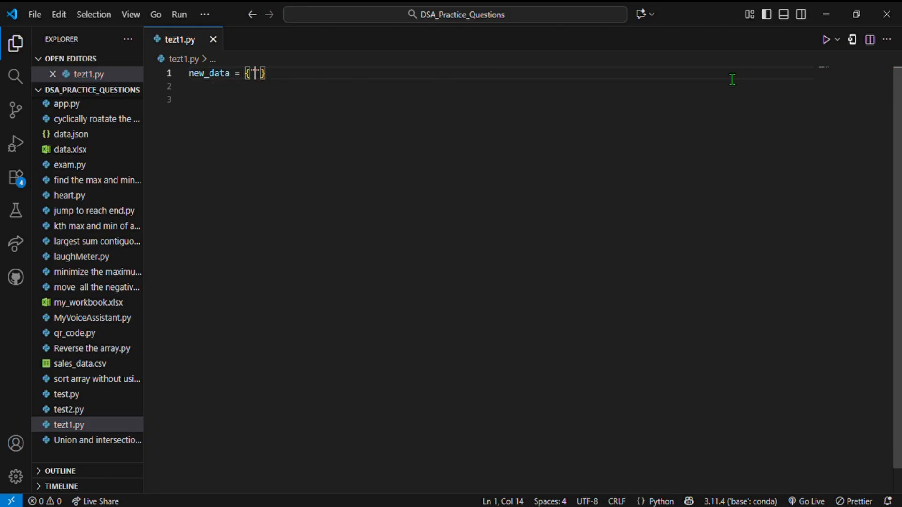
pyautogui.write('"name": "Alice", "age": 30, "city": "New York"')
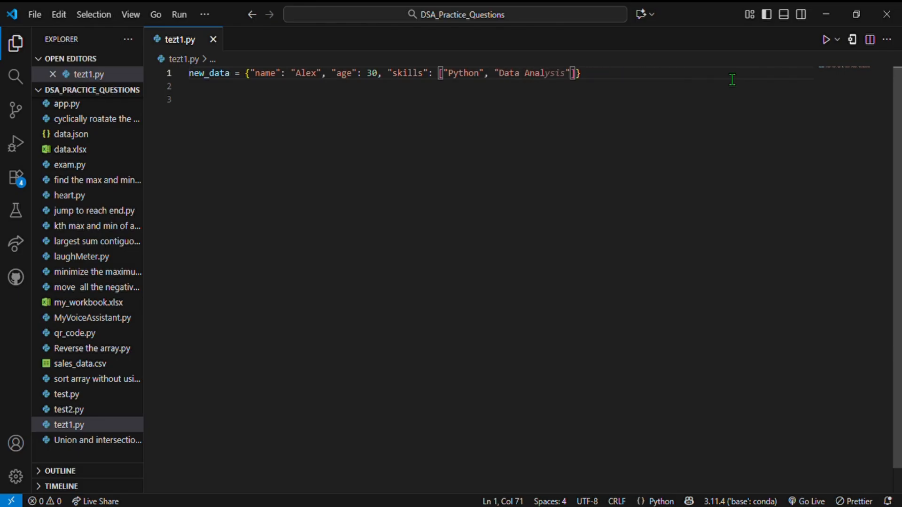
pyautogui.write('with open("data.txt", "w") as file:')
pyautogui.write('json.dump(new_data, file')
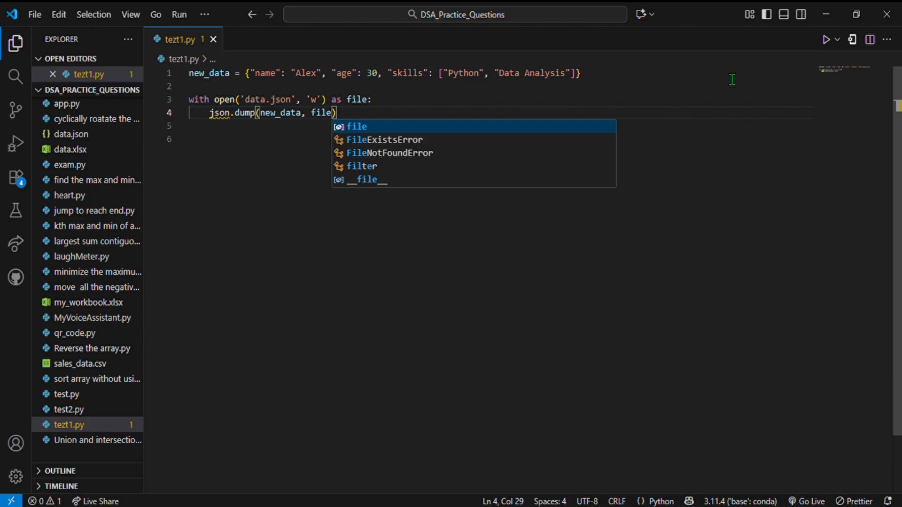
pyautogui.write(', indent=4')
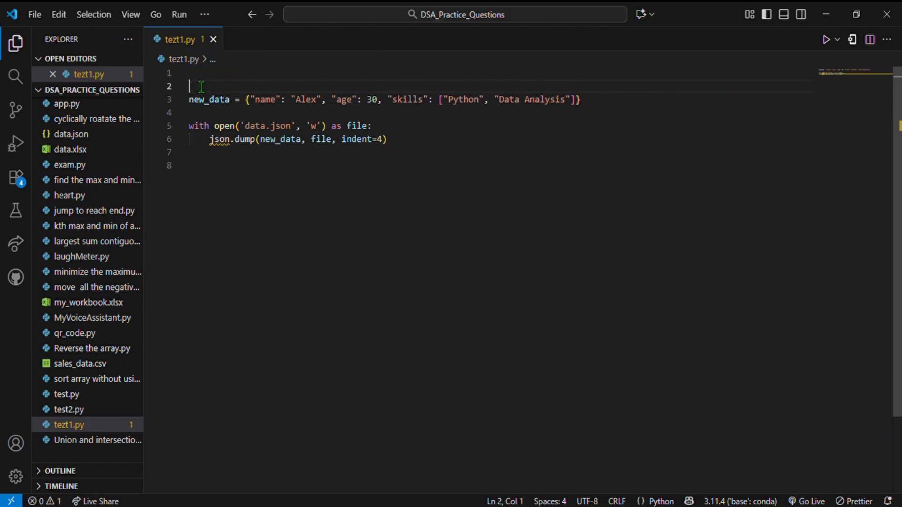
pyautogui.write('import json')
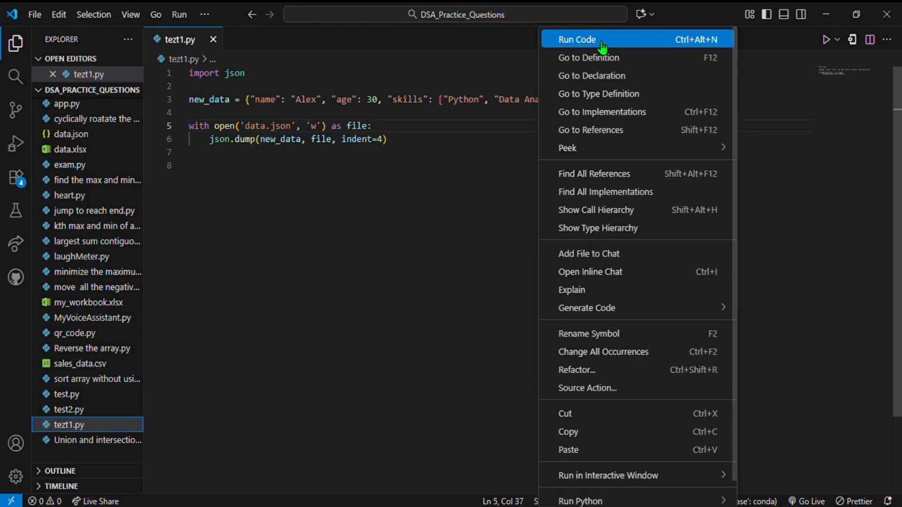
# Run the script, check the written record in data.json, then close other tabs.
pyautogui.click(584, 39)
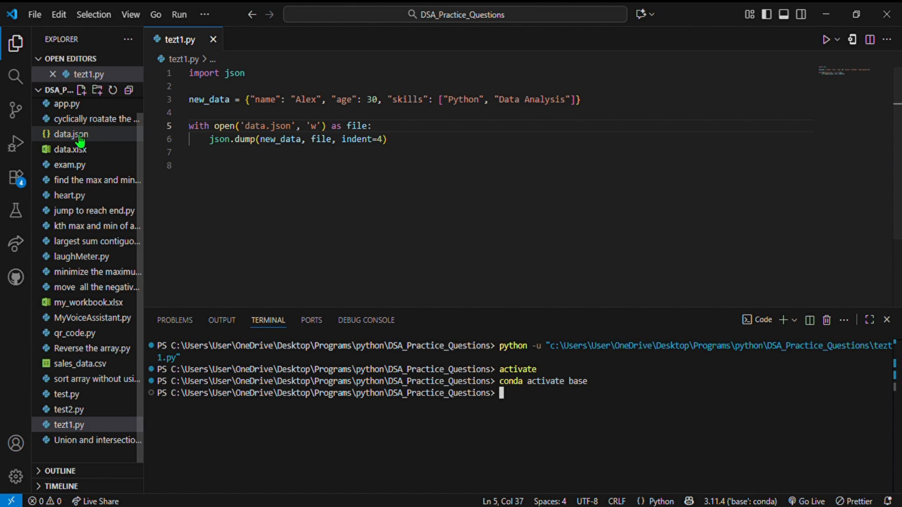
pyautogui.doubleClick(61, 133)
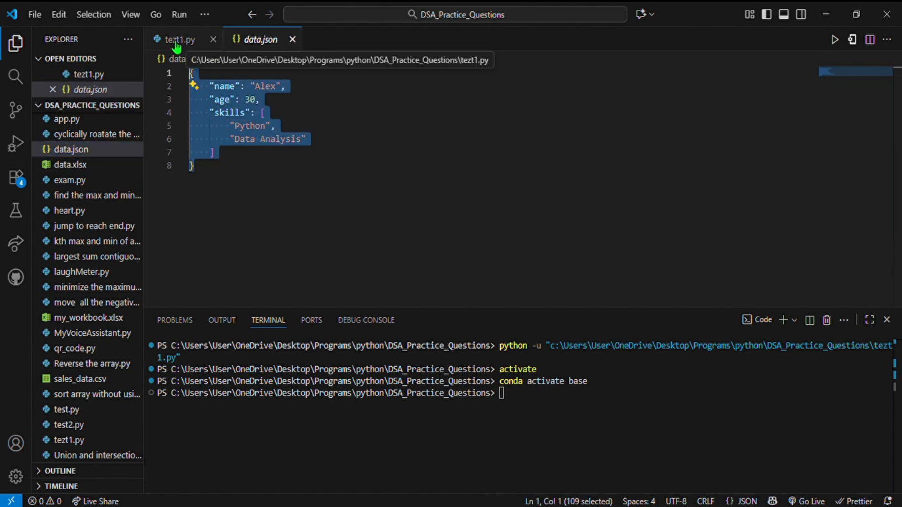
pyautogui.rightClick(283, 117)
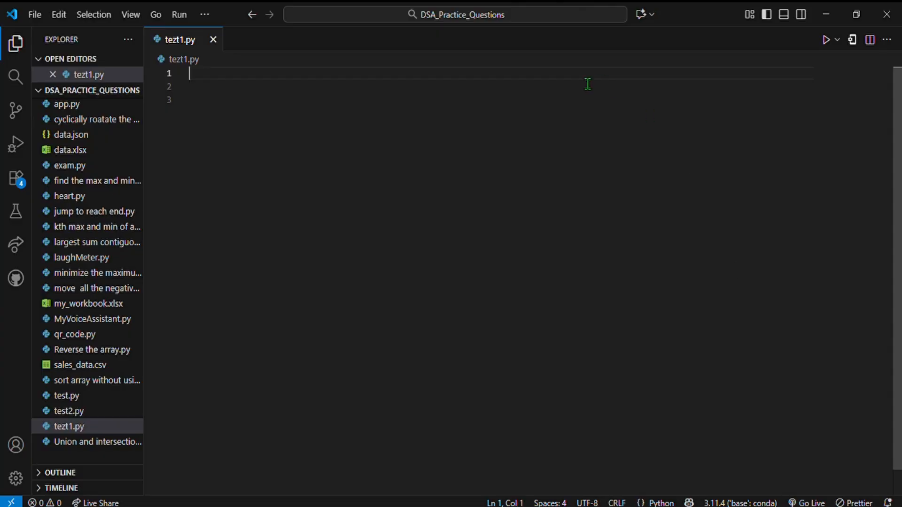
# Import csv and json, and read the CSV rows with DictReader into a data list.
pyautogui.write('import tezt')
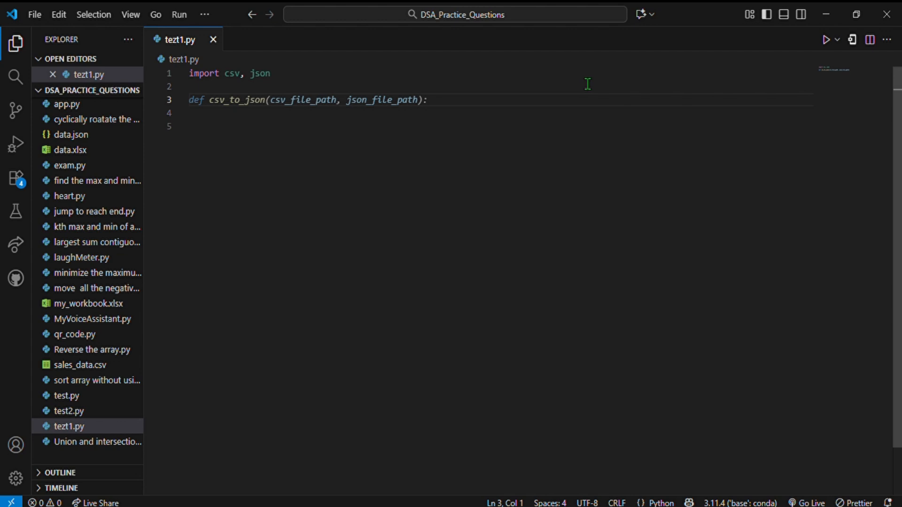
pyautogui.write("with open('data.csv', mode='r') as csv_file:")
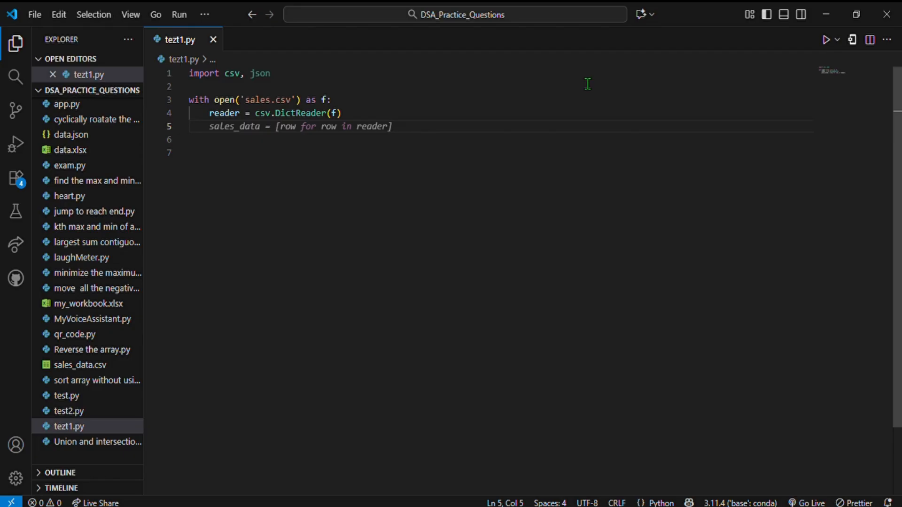
pyautogui.write('data = list(reader)')
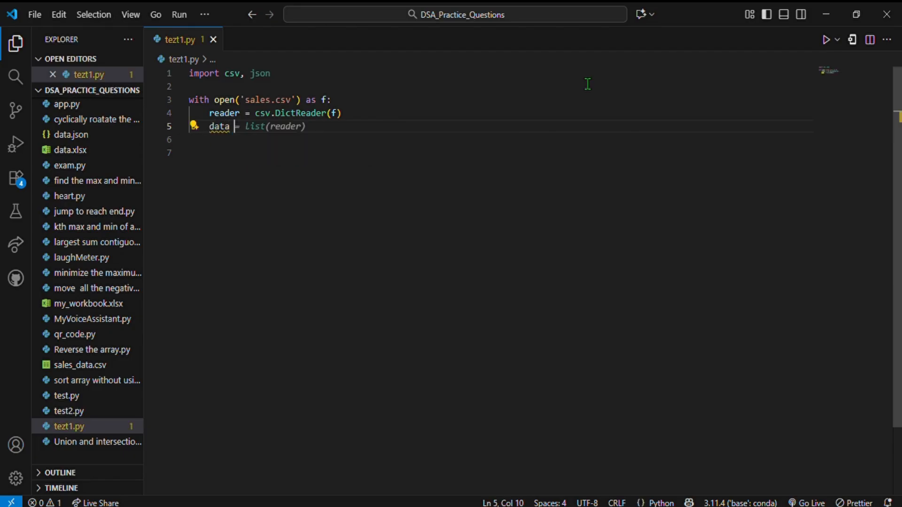
pyautogui.write('[row for row in reader]')
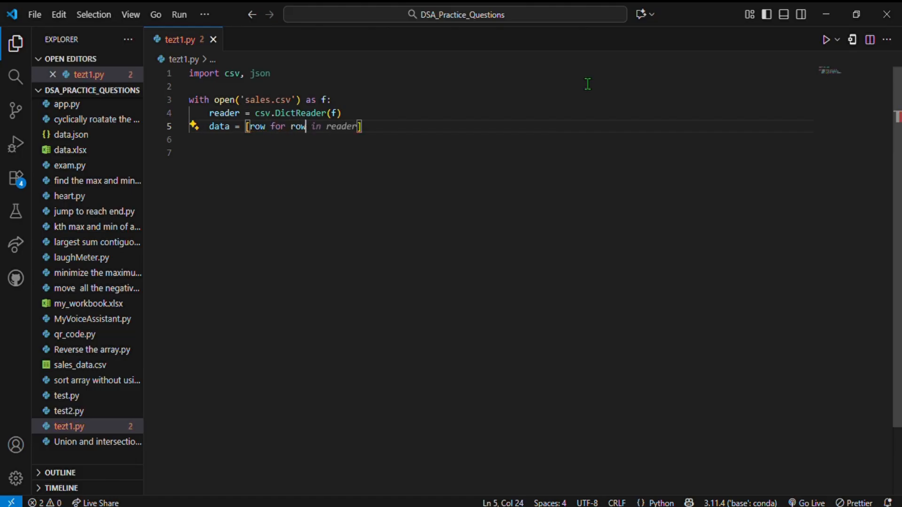
pyautogui.write('reader')
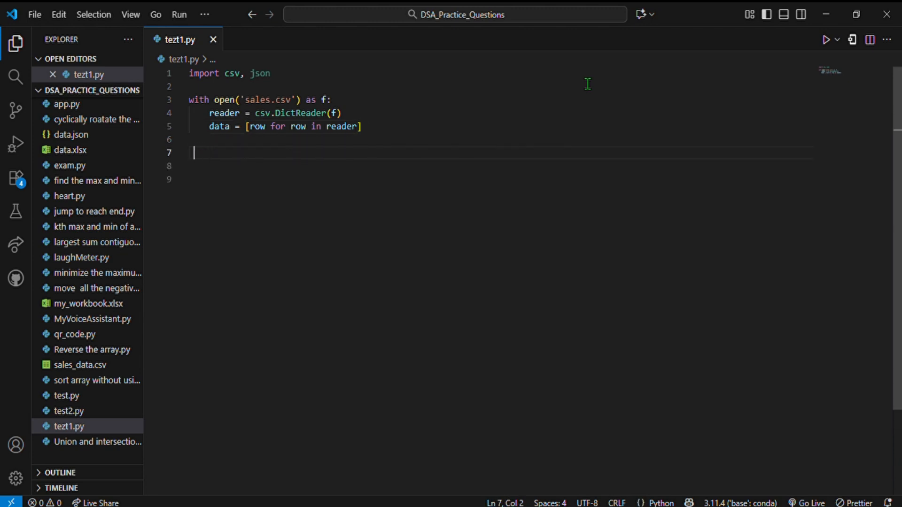
# Dump data to sales_report.json with indent=4 and run the script in the terminal.
pyautogui.write("with open('sales.json', 'w') as f:")
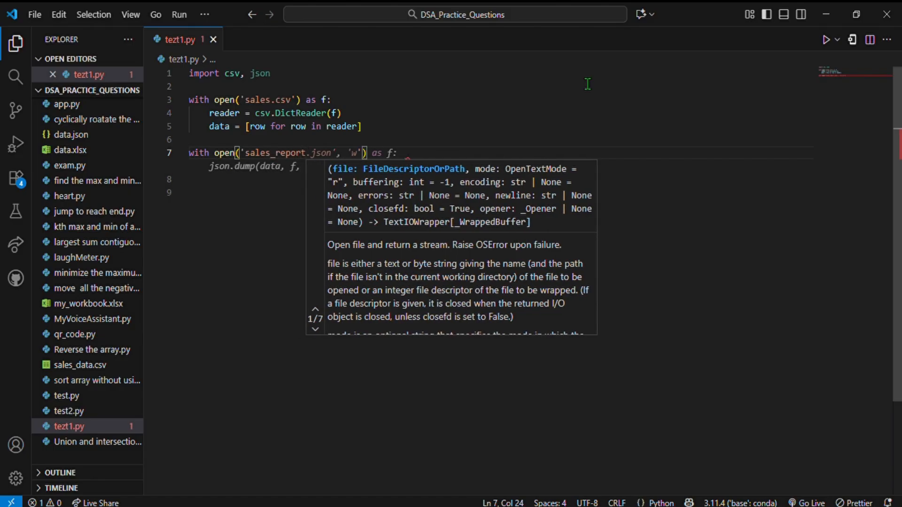
pyautogui.write('indent')
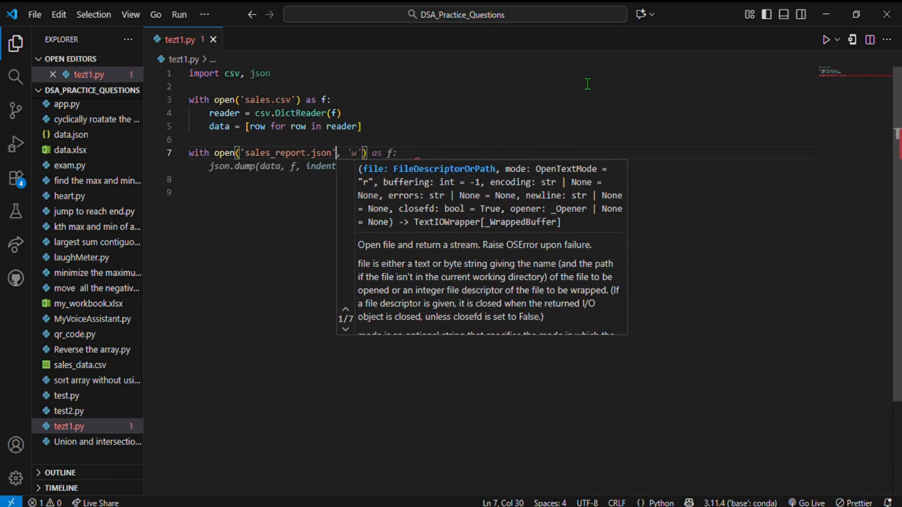
pyautogui.write('=4)')
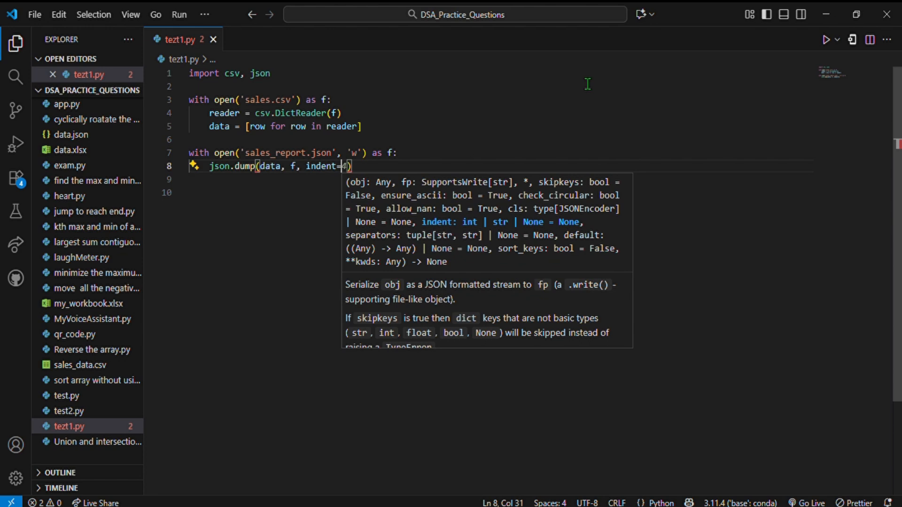
pyautogui.press('Enter')
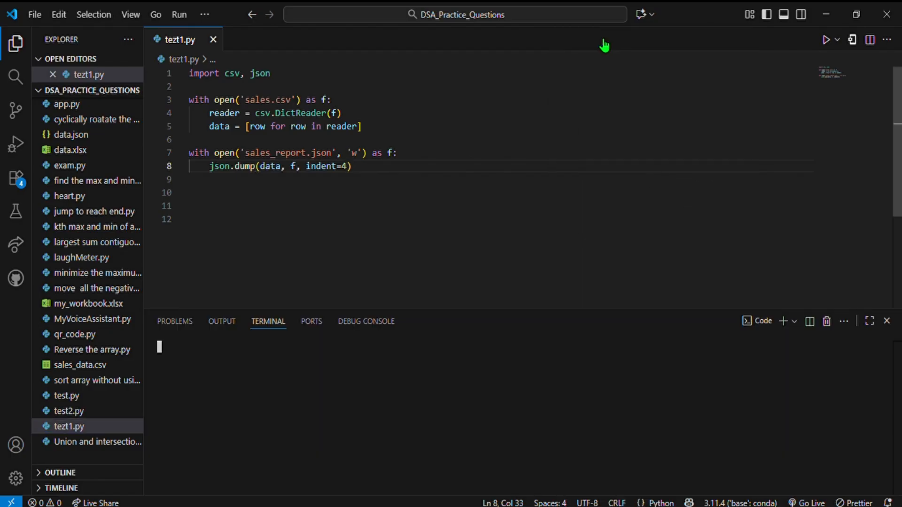
# Change the input file to sales_data.csv and rerun the script to create sales_report.json.
pyautogui.click(826, 40)
pyautogui.write('_data')
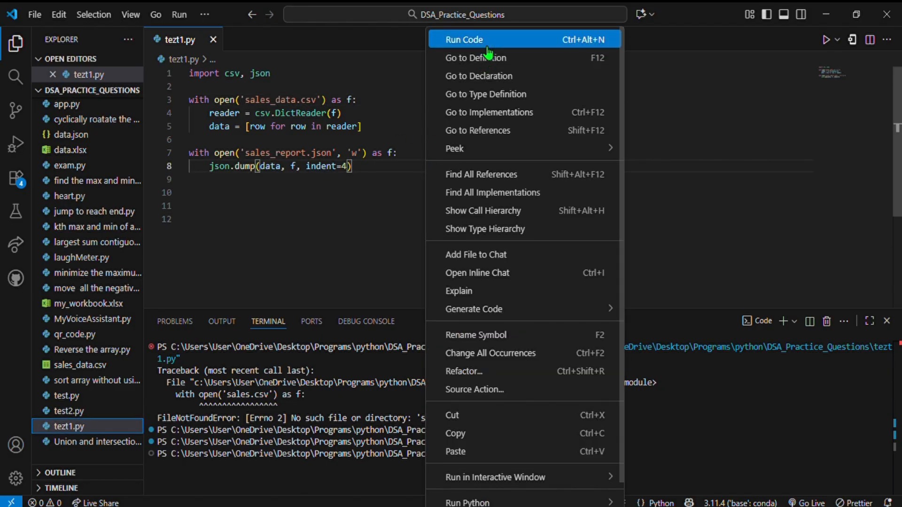
pyautogui.click(464, 40)
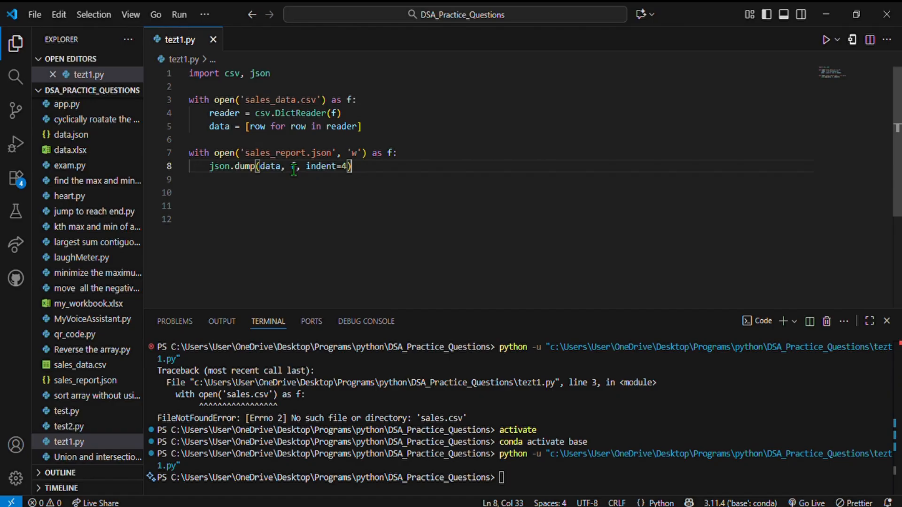